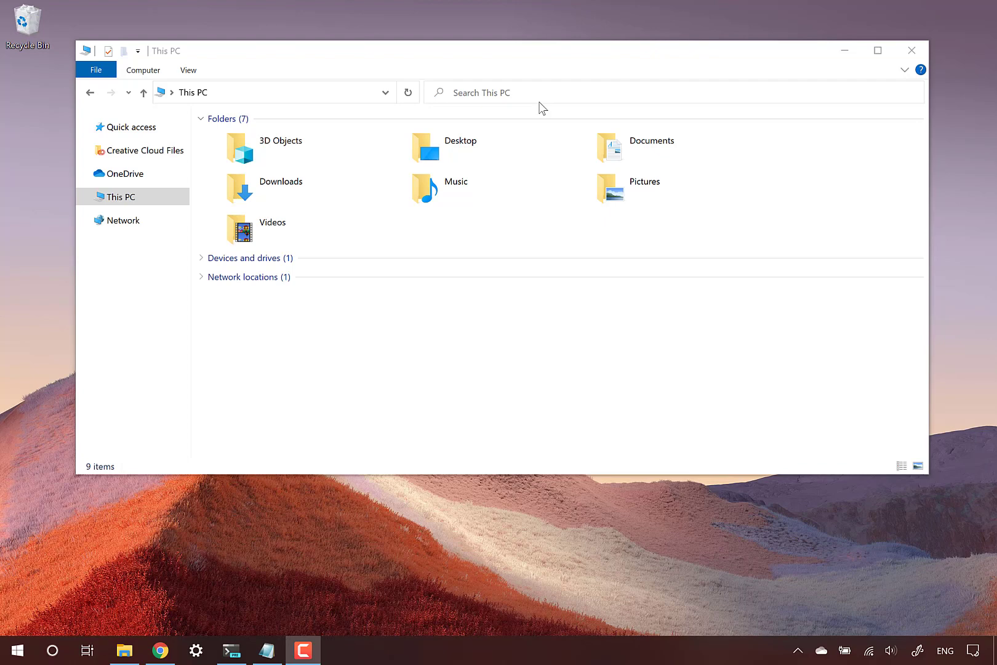
{"action": "mouse_move", "coordinate": [521, 47]}
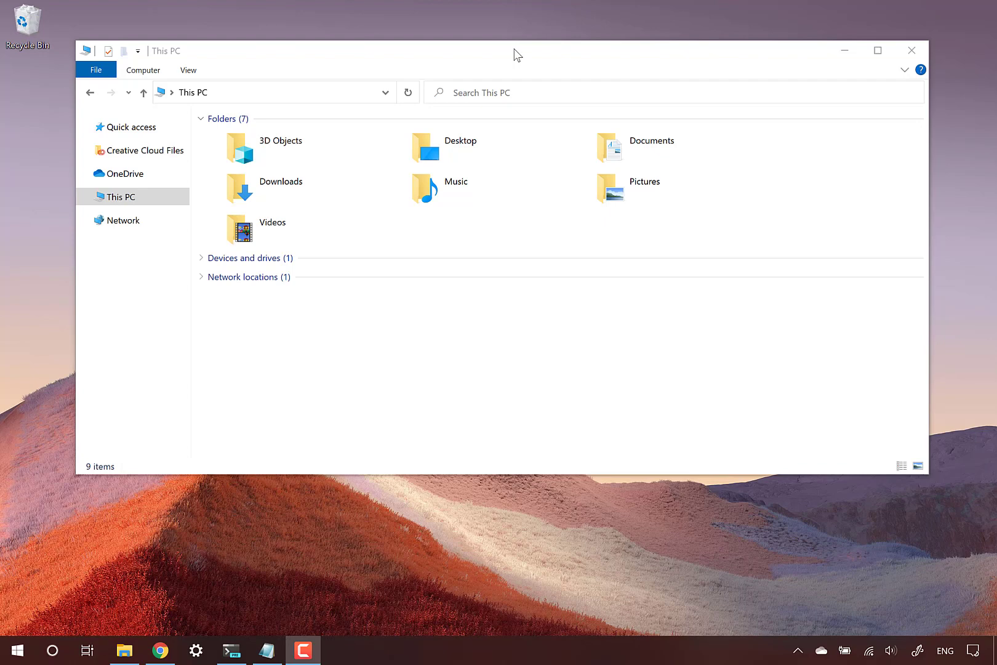
Step: Navigate to the \\wsl$ share listing docker-desktop, docker-desktop-data and Ubuntu
{"action": "left_click_drag", "start_coordinate": [516, 50], "coordinate": [528, 140]}
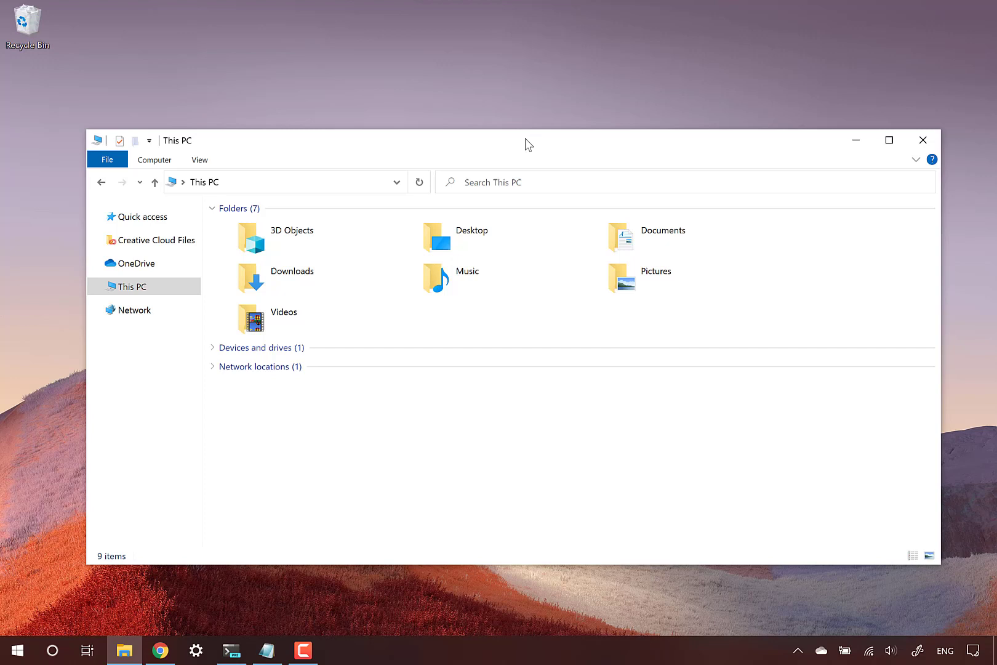
{"action": "mouse_move", "coordinate": [300, 569]}
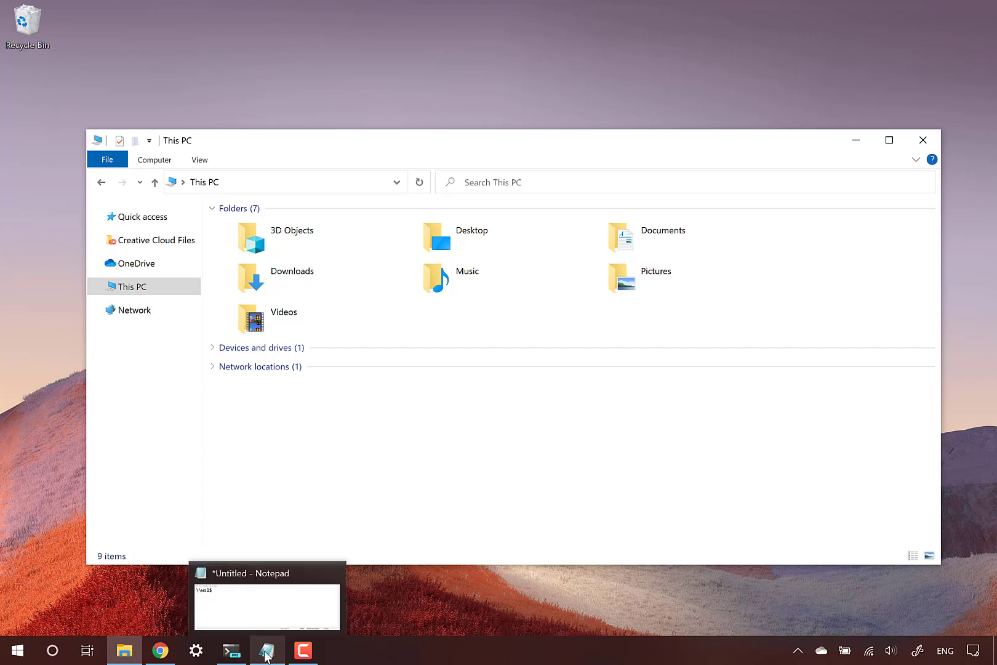
{"action": "left_click", "coordinate": [266, 650]}
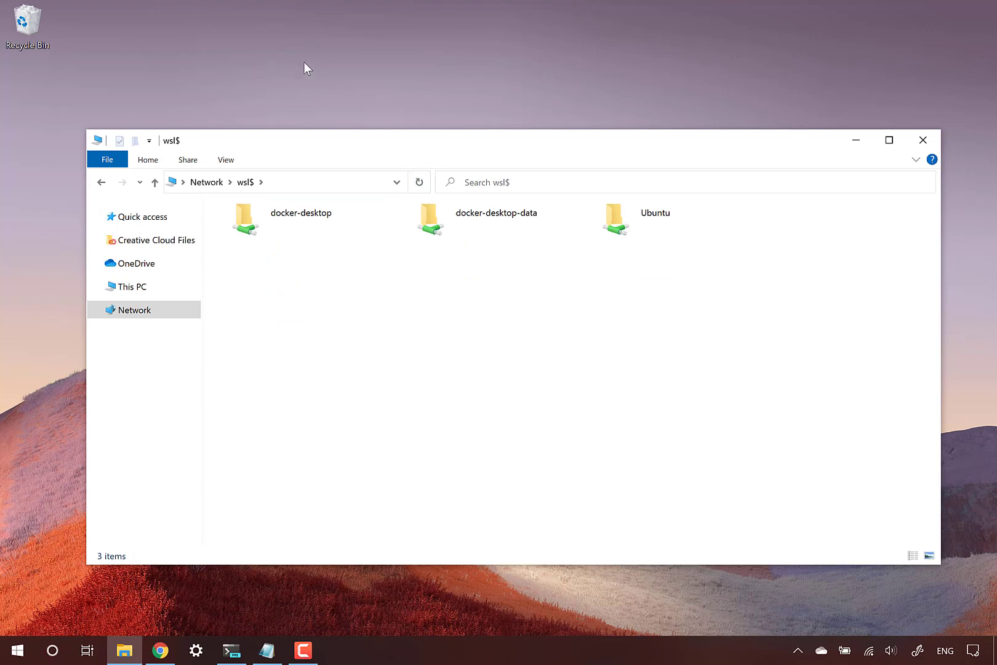
{"action": "mouse_move", "coordinate": [324, 67]}
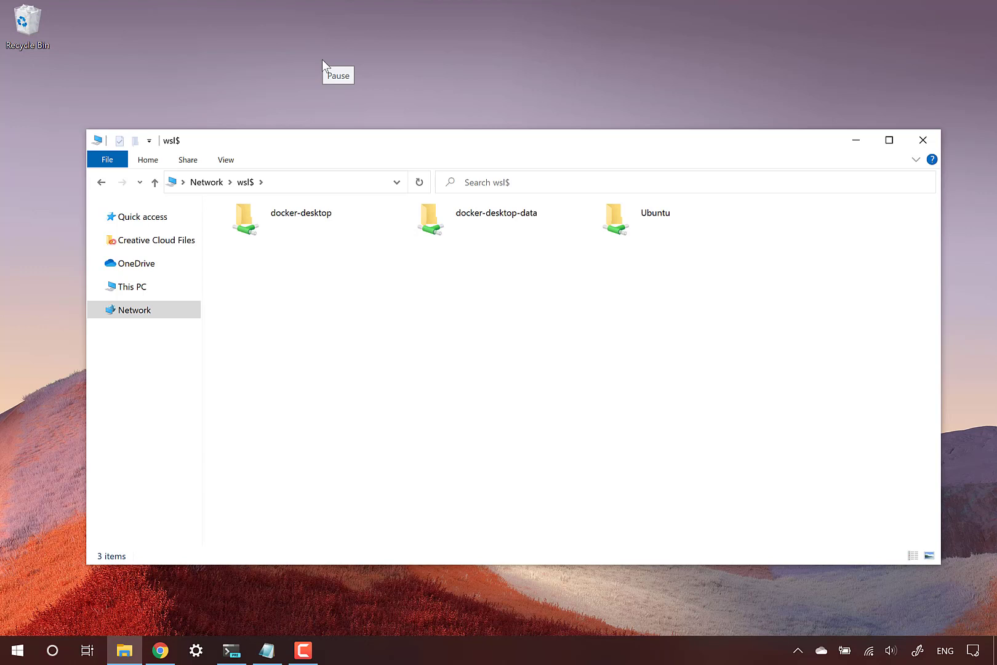
{"action": "mouse_move", "coordinate": [664, 295]}
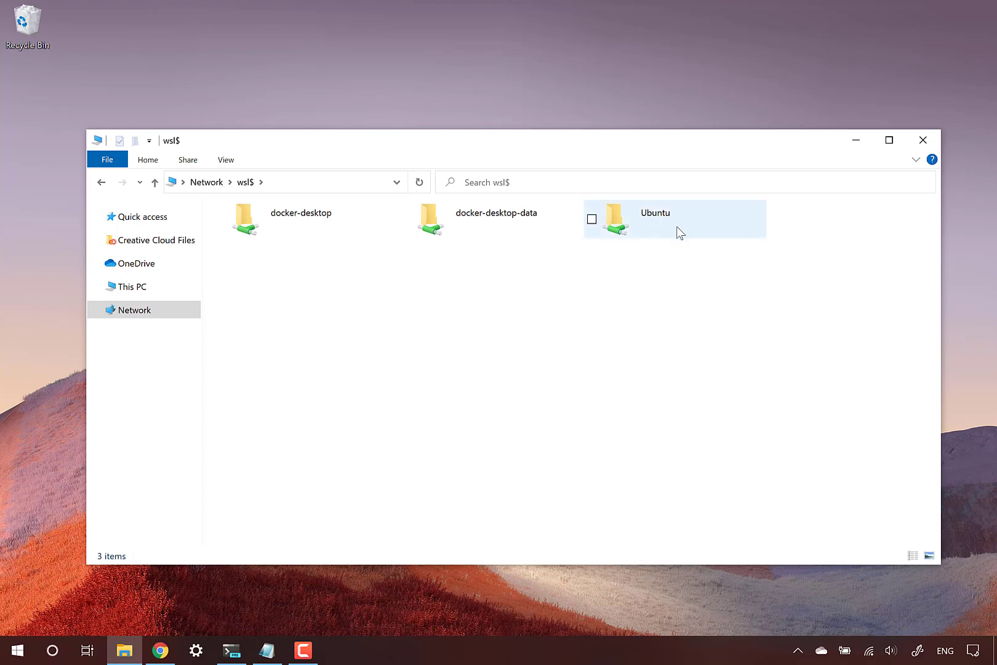
Step: Browse the Ubuntu root filesystem and select its bin and init entries
{"action": "double_click", "coordinate": [625, 219]}
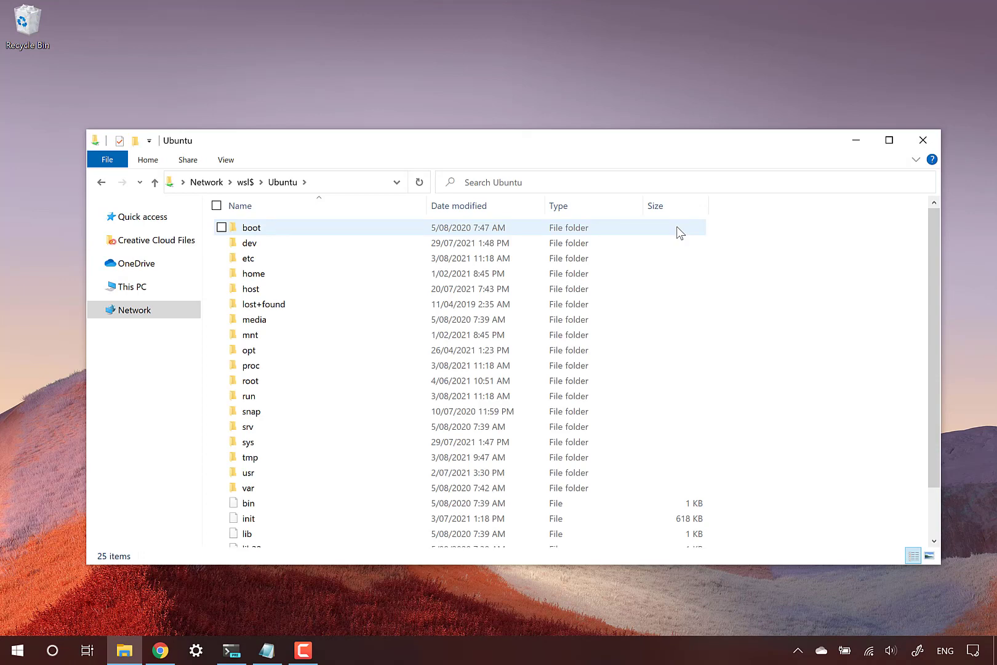
{"action": "scroll", "scroll_direction": "down", "scroll_amount": 3}
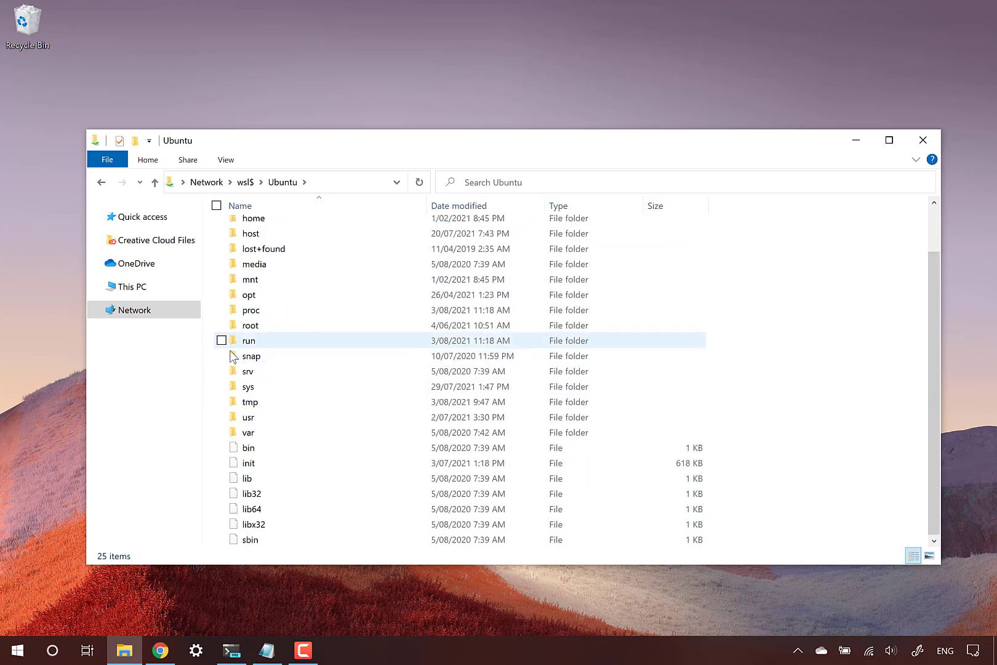
{"action": "left_click", "coordinate": [249, 447]}
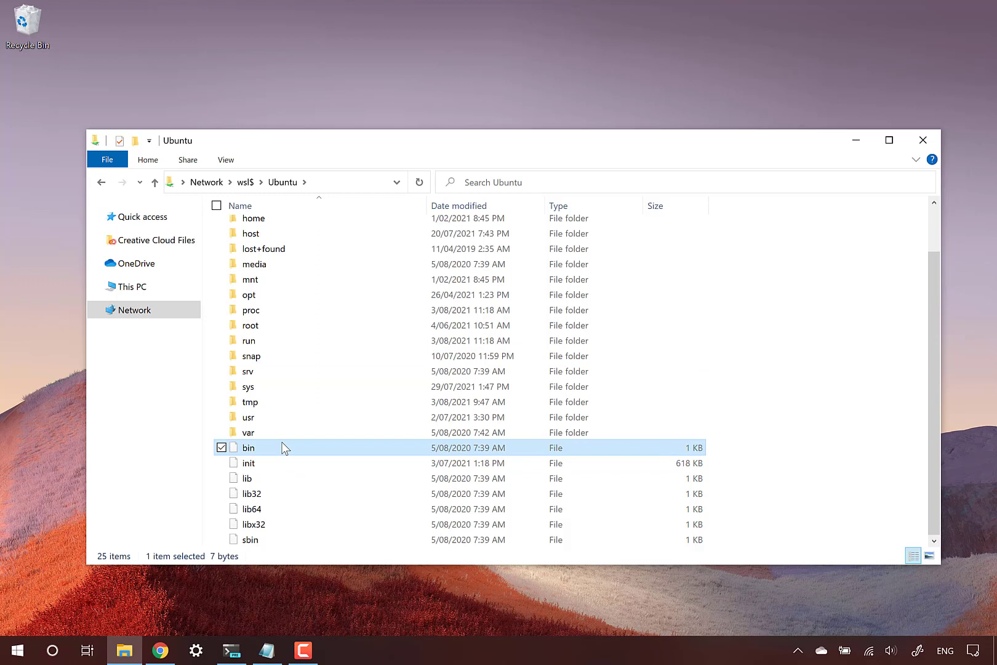
{"action": "left_click", "coordinate": [222, 463]}
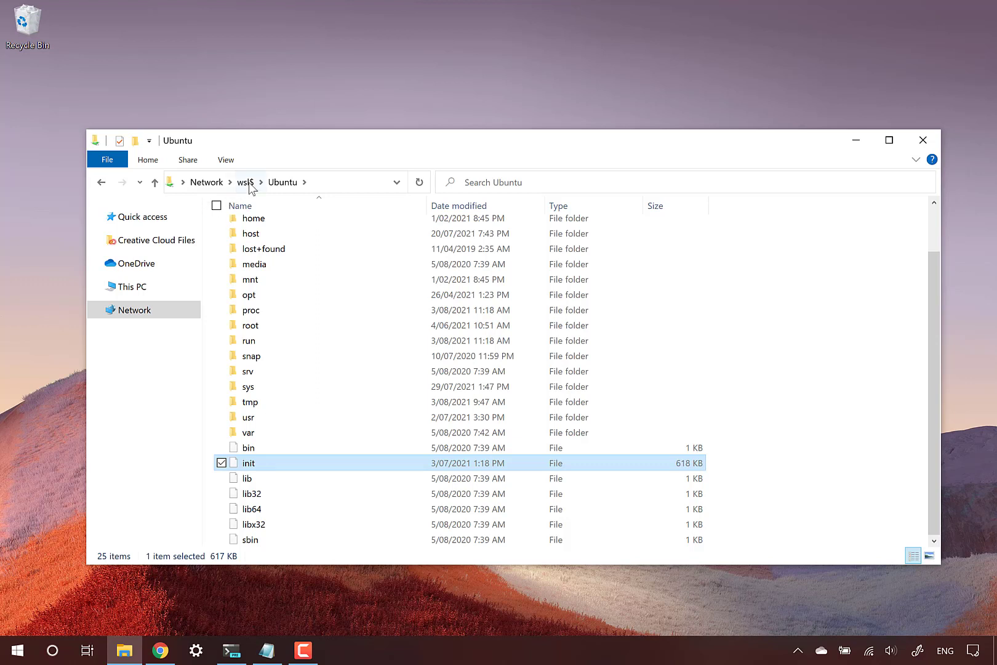
Step: Browse the docker-desktop root filesystem, then return to the three-distribution wsl$ listing
{"action": "left_click", "coordinate": [245, 182]}
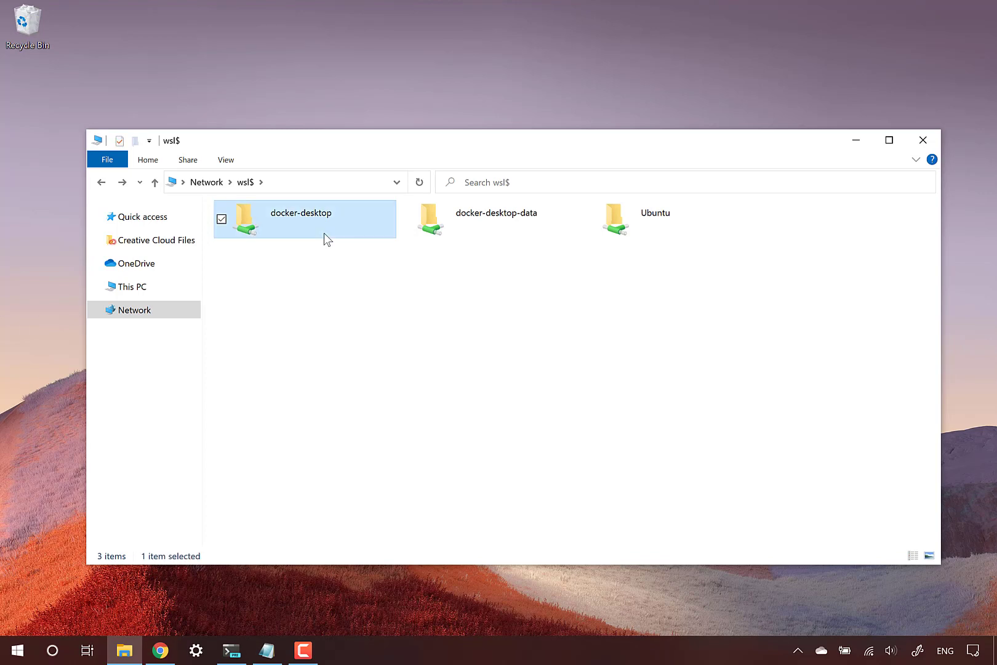
{"action": "double_click", "coordinate": [300, 213]}
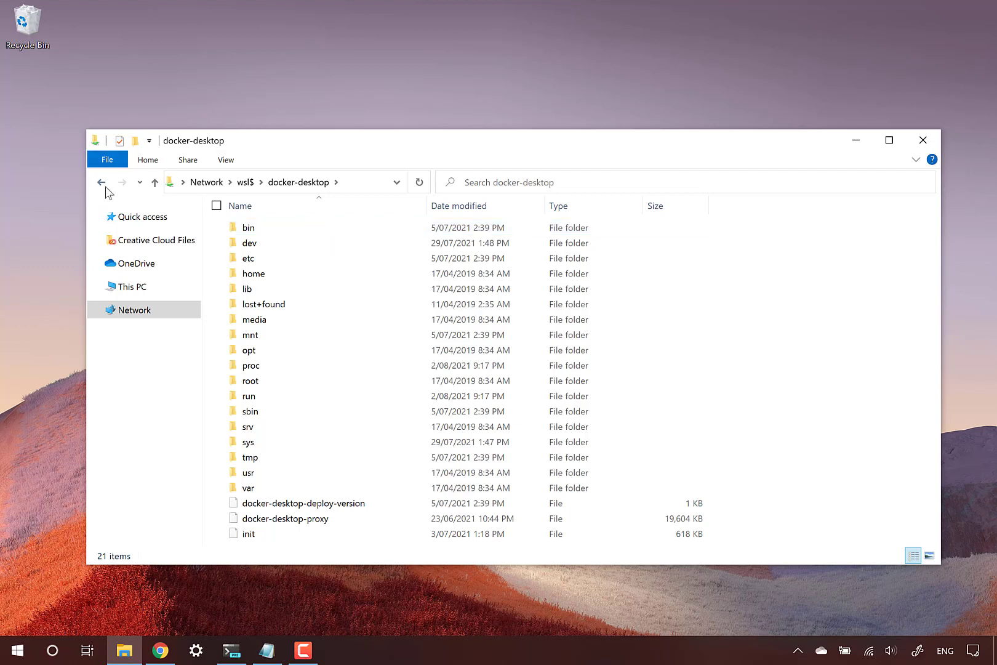
{"action": "left_click", "coordinate": [101, 183]}
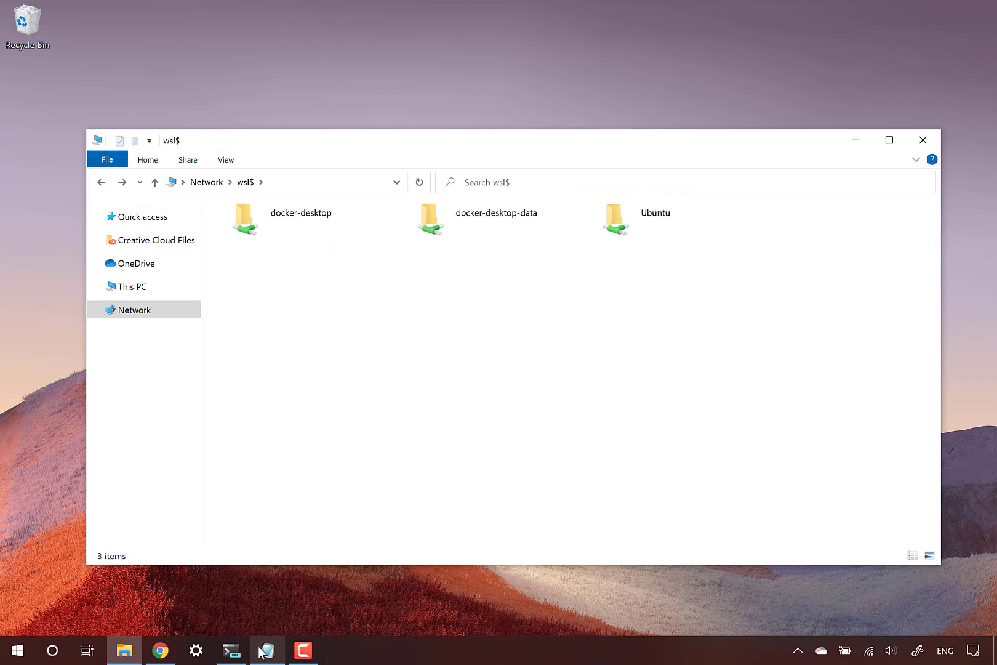
{"action": "left_click", "coordinate": [266, 650]}
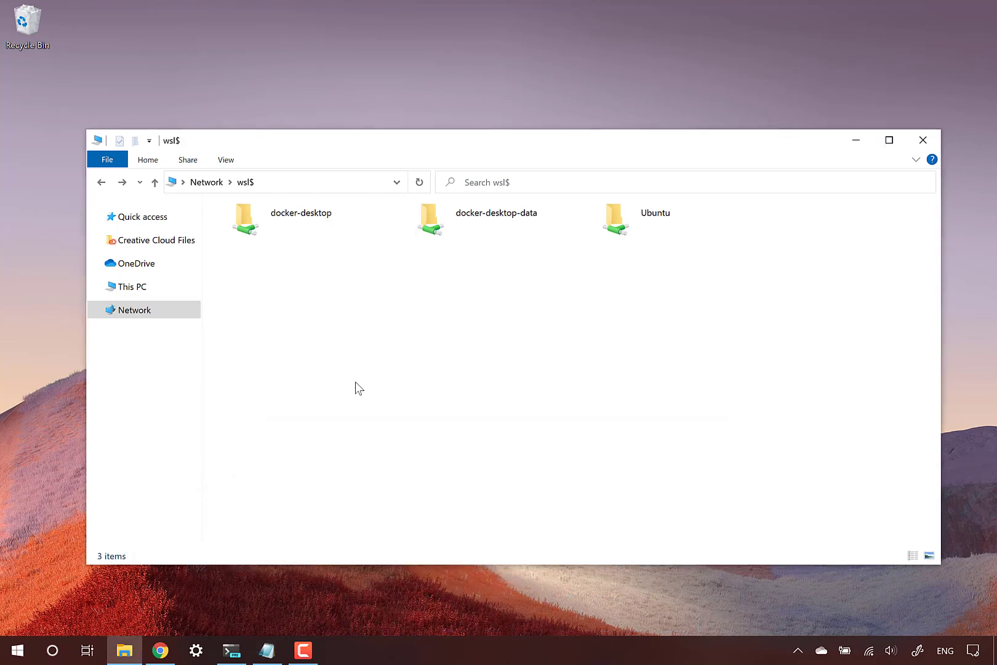
{"action": "mouse_move", "coordinate": [370, 144]}
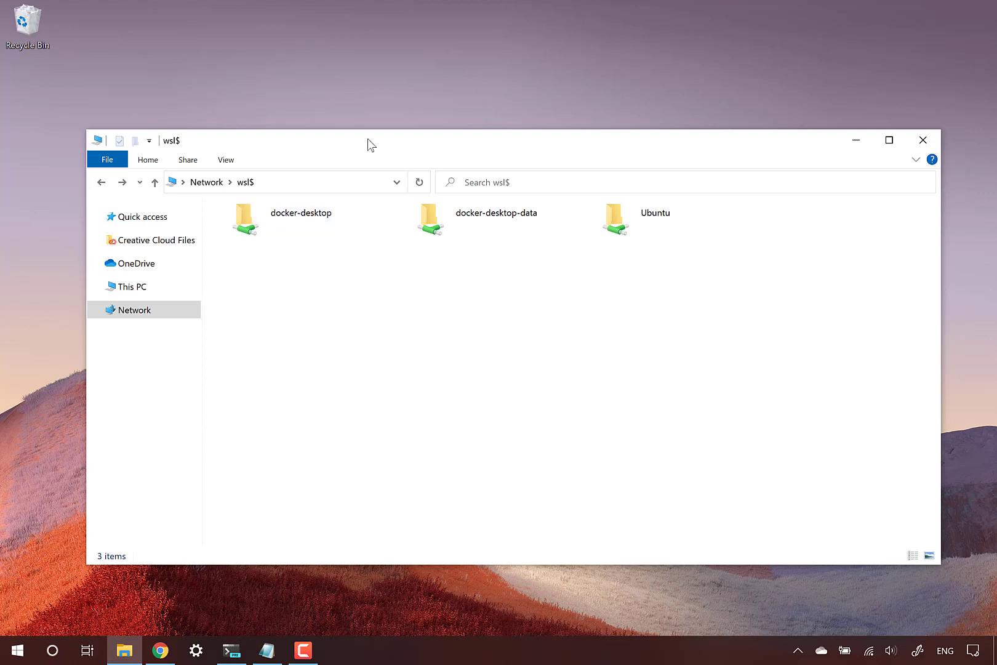